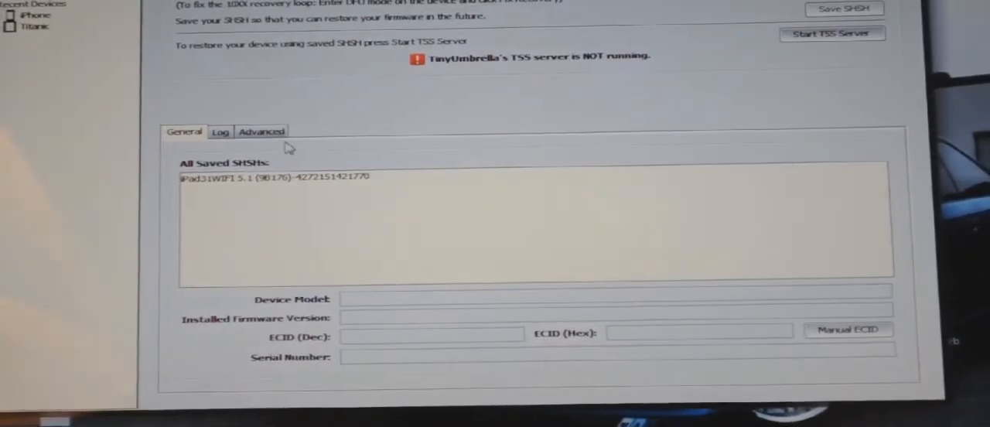
Show the Advanced settings with the SHSH save directory and saving options
left_click(261, 132)
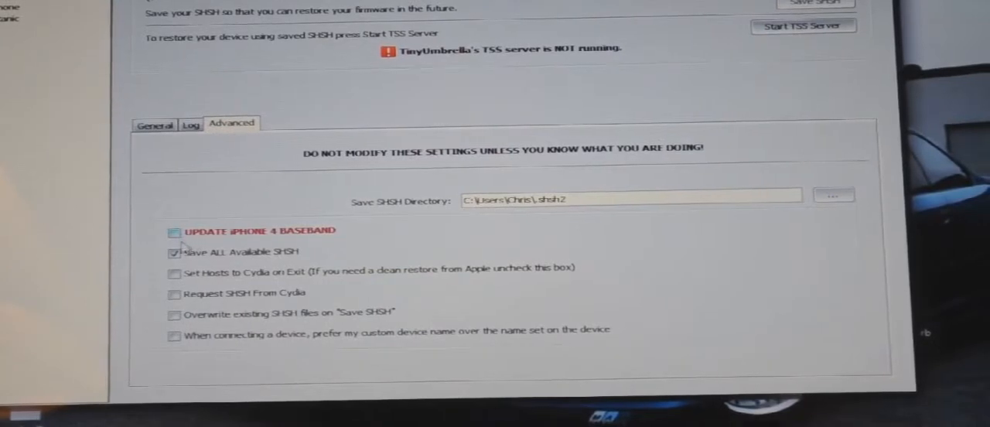
left_click(173, 294)
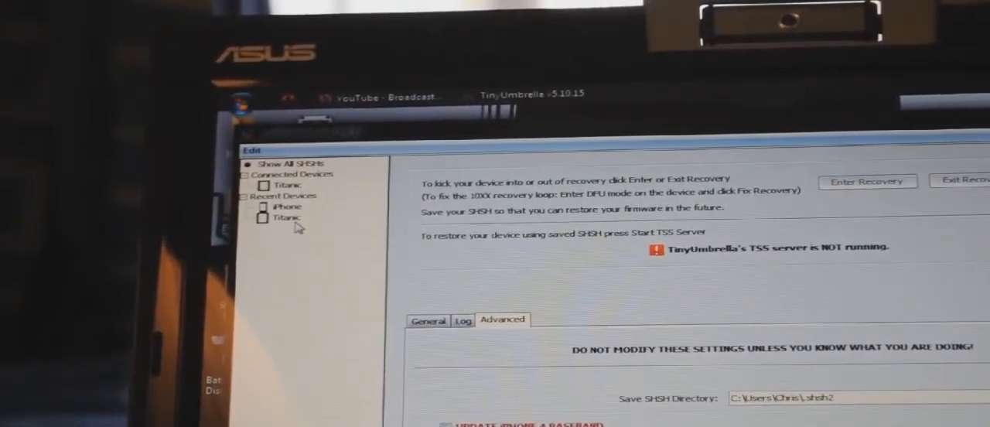
Select the Titanic device under Connected Devices
left_click(284, 186)
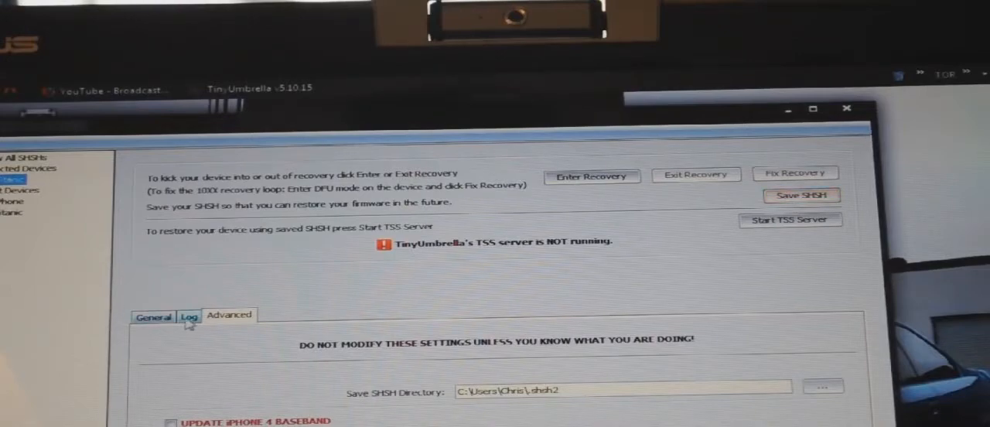
left_click(189, 317)
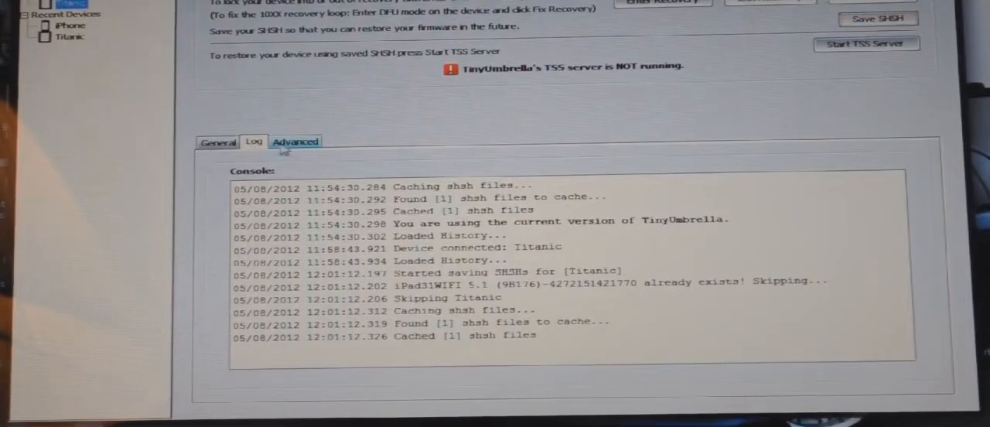
left_click(293, 141)
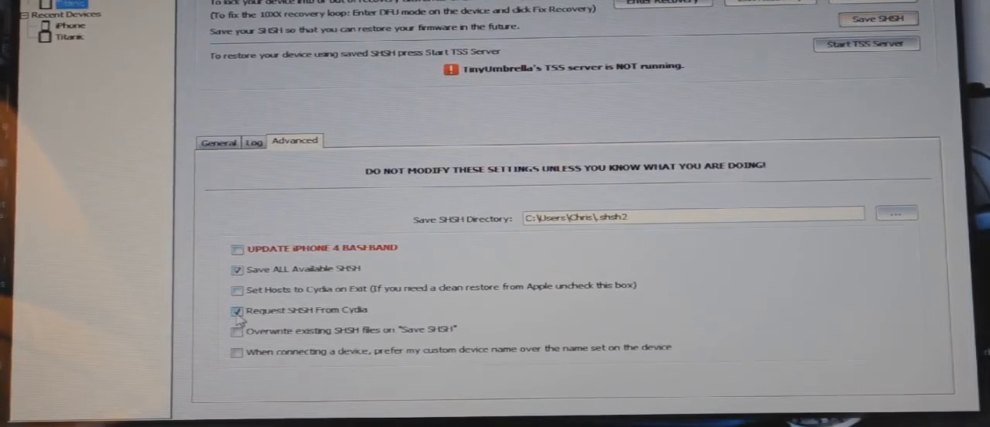
Disable 'Request SHSH From Cydia', leaving only Save All Available SHSH enabled
left_click(238, 310)
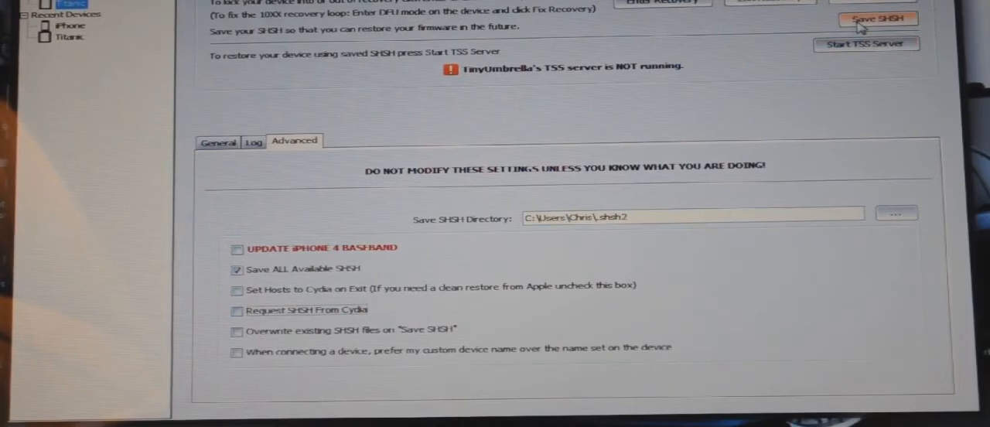